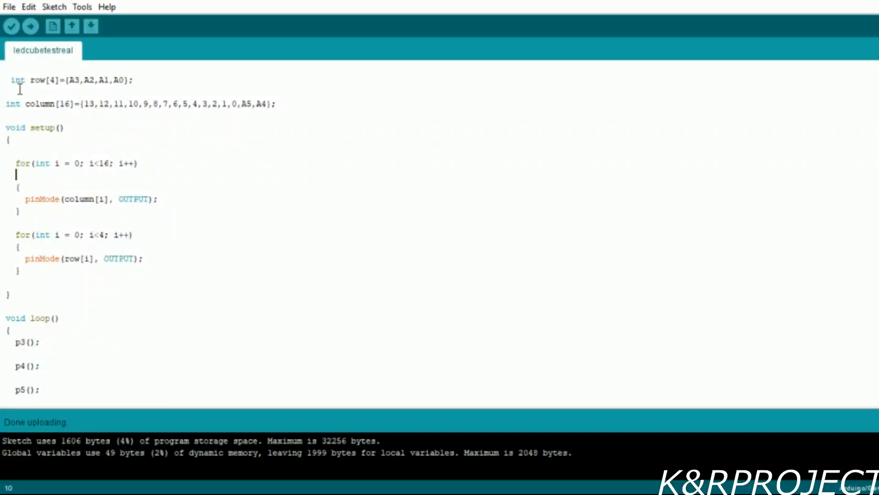
scroll(down, 3)
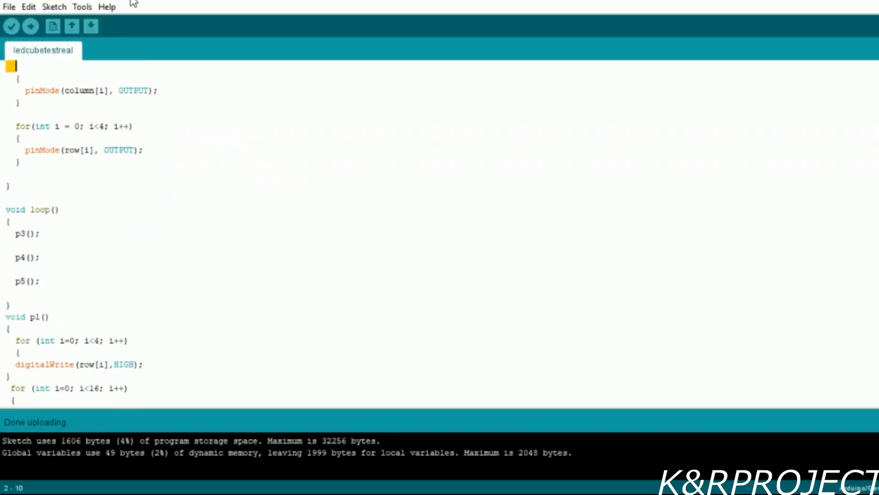
click(30, 26)
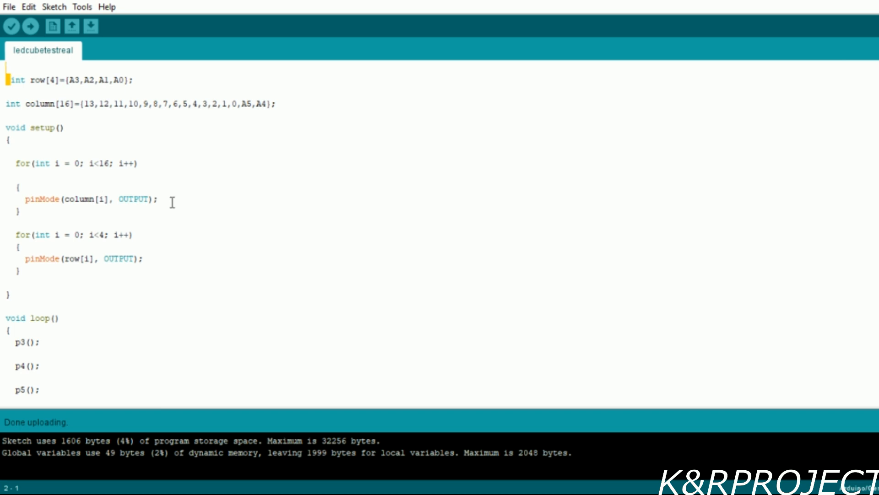
mouse_move(163, 213)
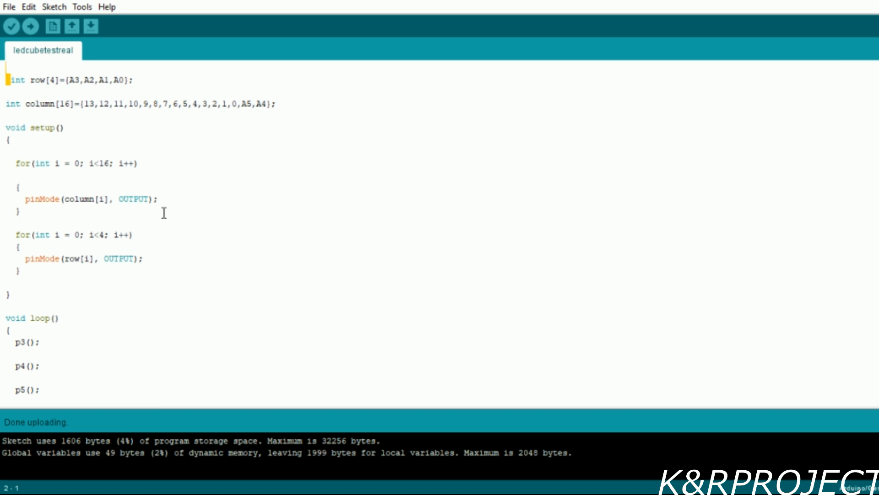